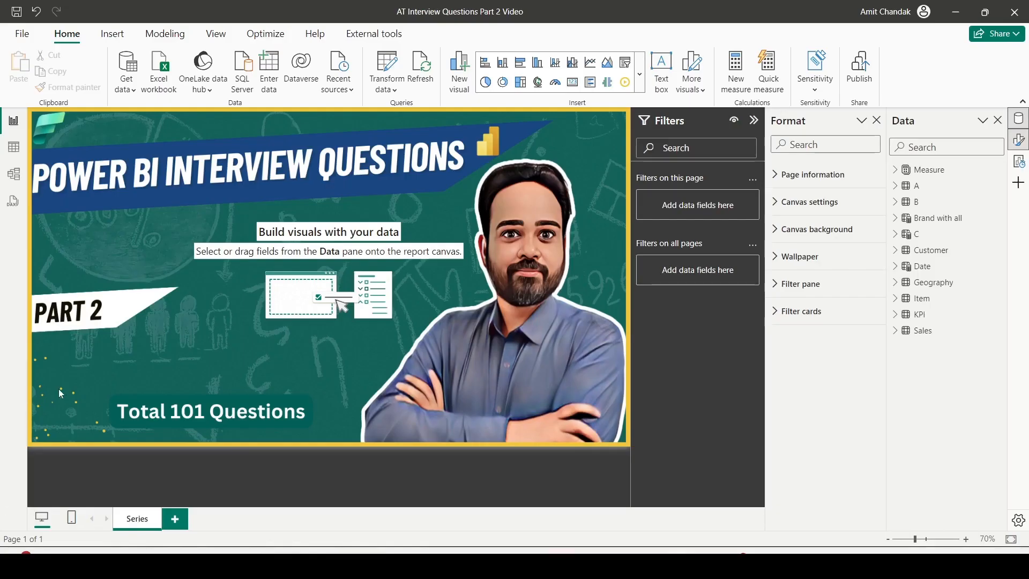
{"action": "mouse_move", "coordinate": [12, 173]}
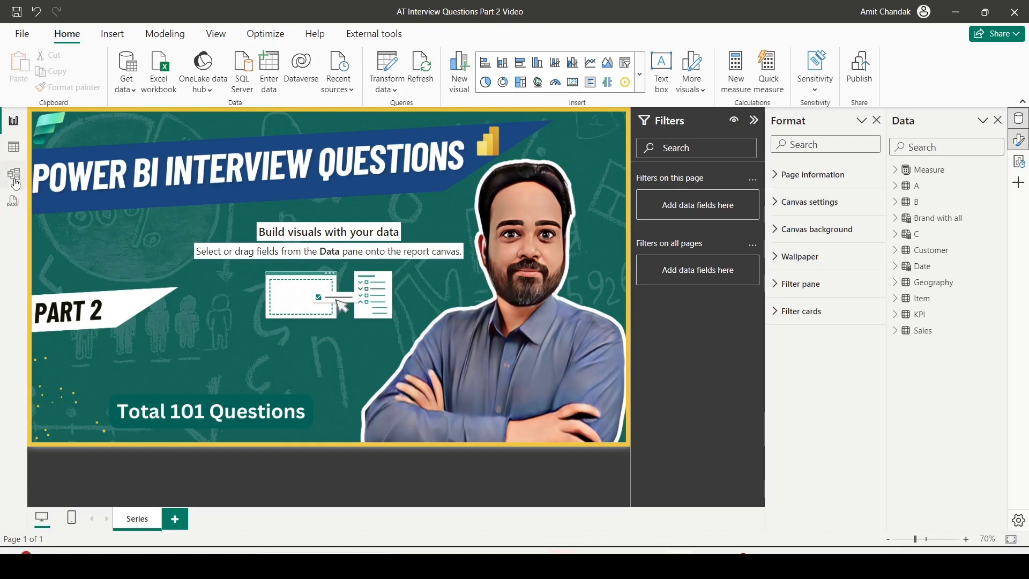
Switch to Model view and select the Customer and Date tables in the relationship diagram
{"action": "left_click", "coordinate": [13, 176]}
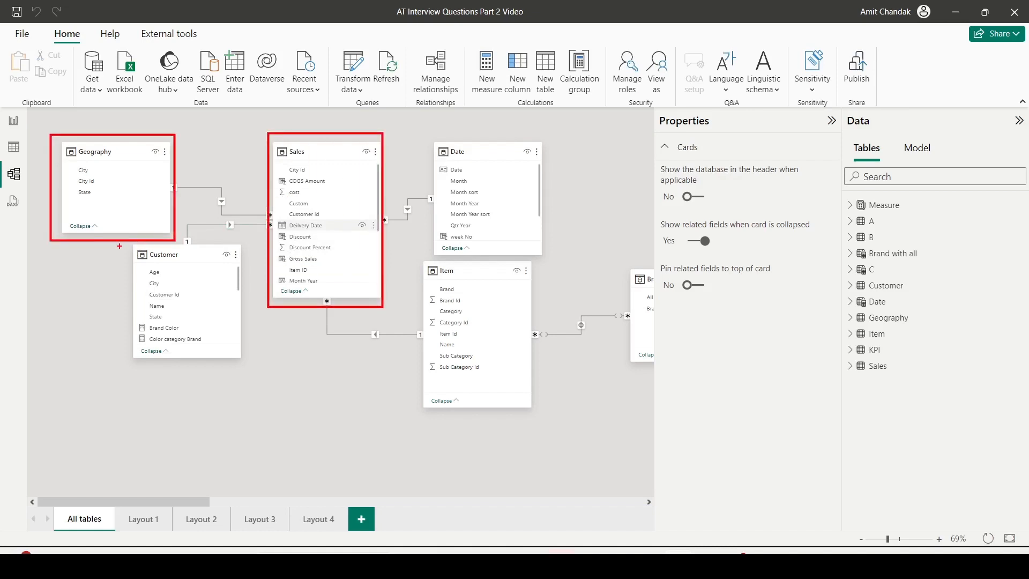
{"action": "left_click", "coordinate": [163, 254]}
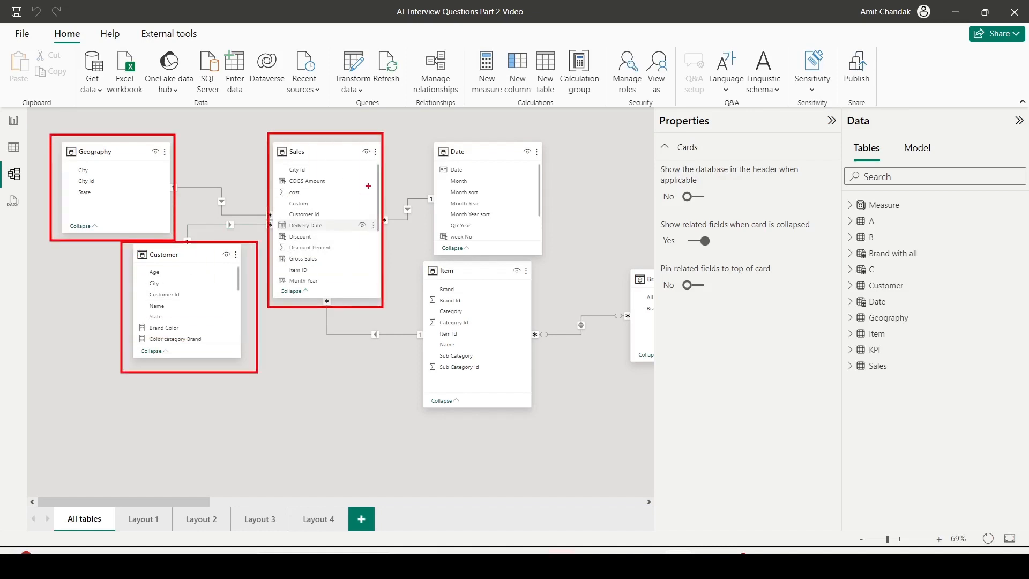
{"action": "left_click", "coordinate": [472, 151]}
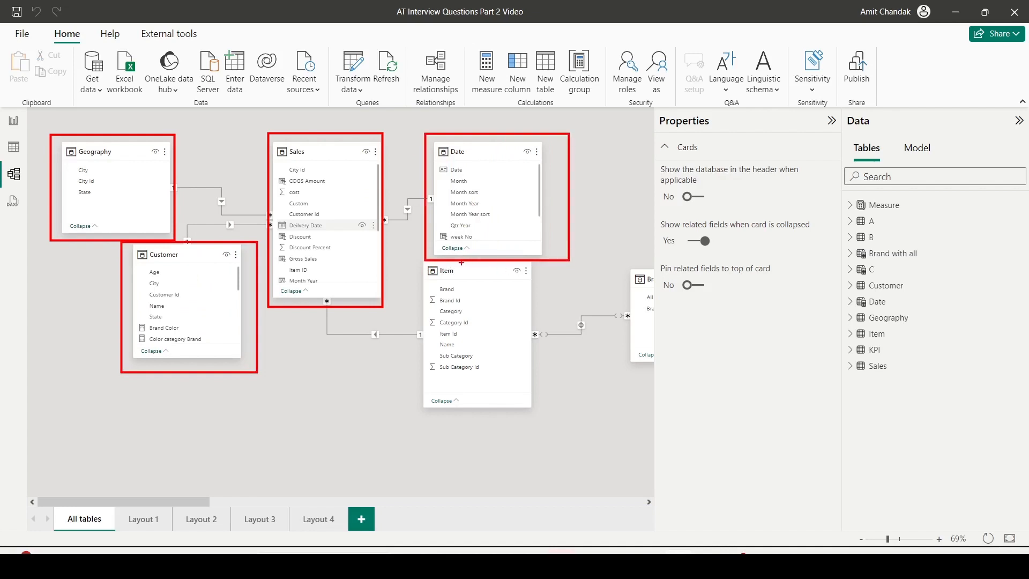
{"action": "left_click", "coordinate": [476, 270]}
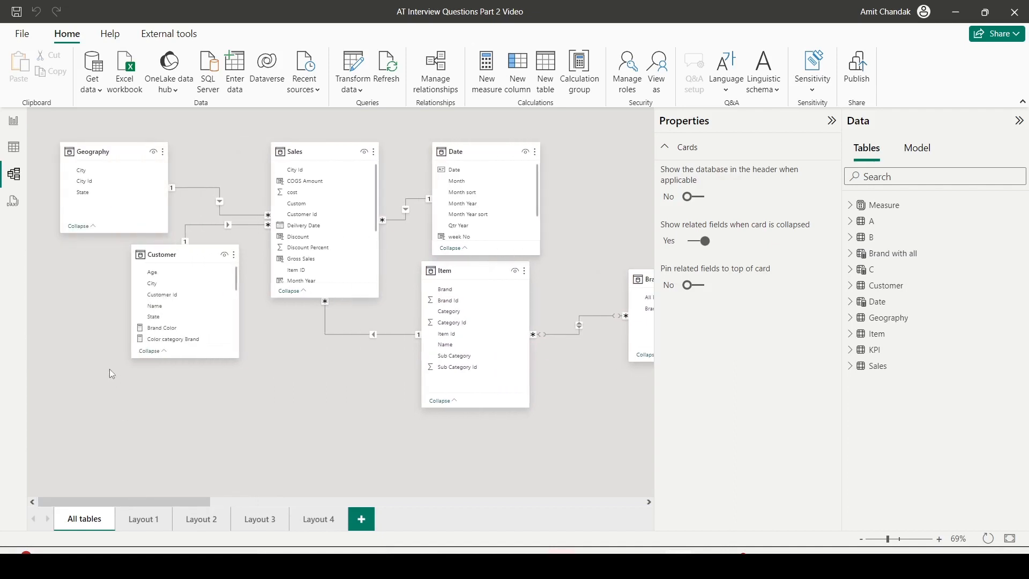
{"action": "mouse_move", "coordinate": [149, 220]}
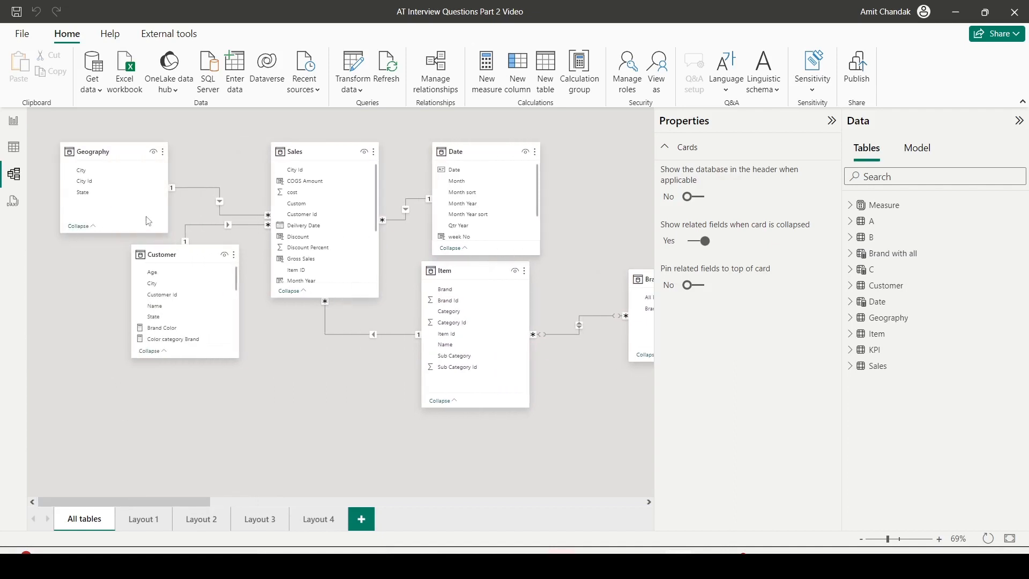
{"action": "mouse_move", "coordinate": [96, 194]}
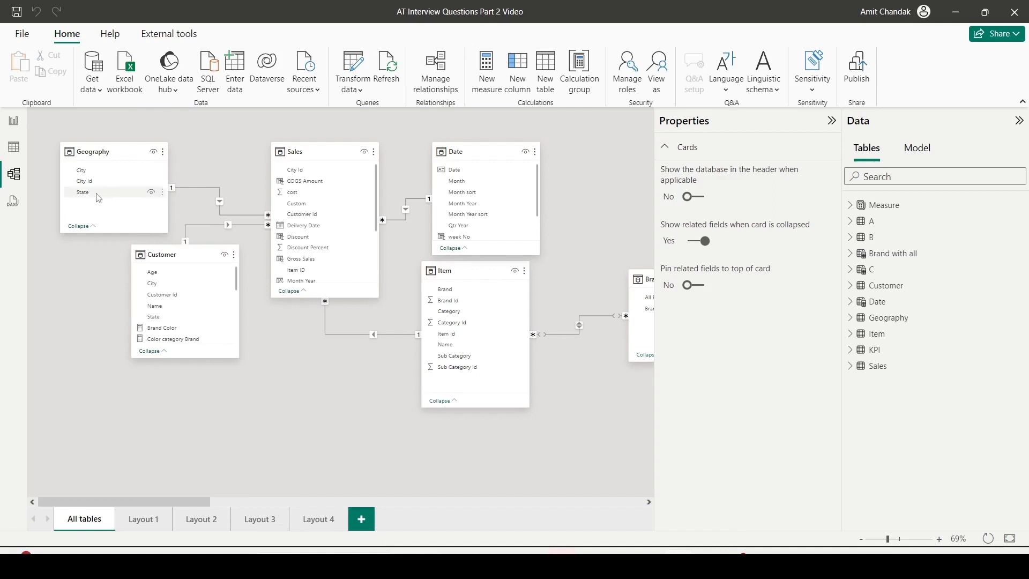
{"action": "mouse_move", "coordinate": [14, 147]}
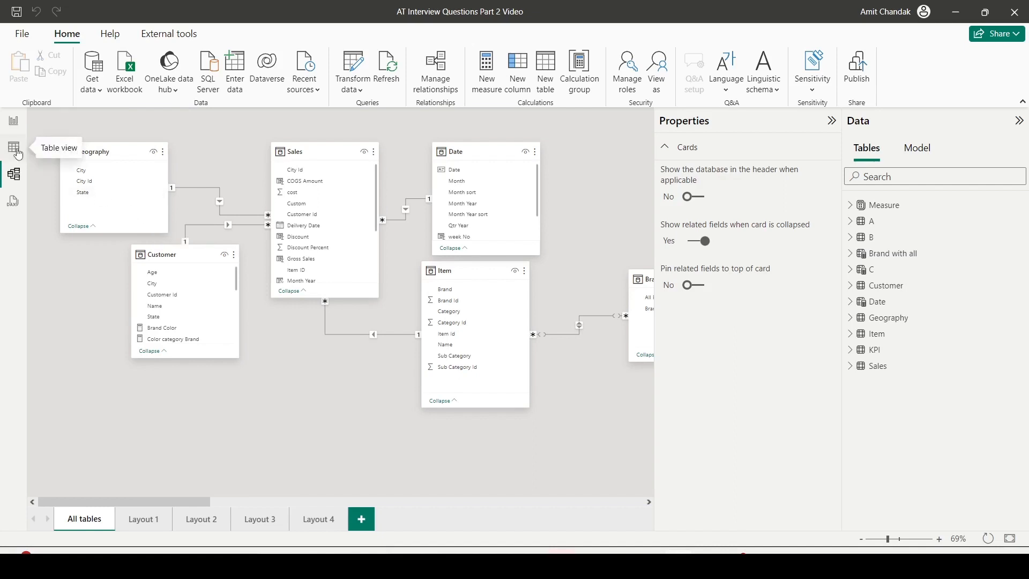
{"action": "mouse_move", "coordinate": [17, 152]}
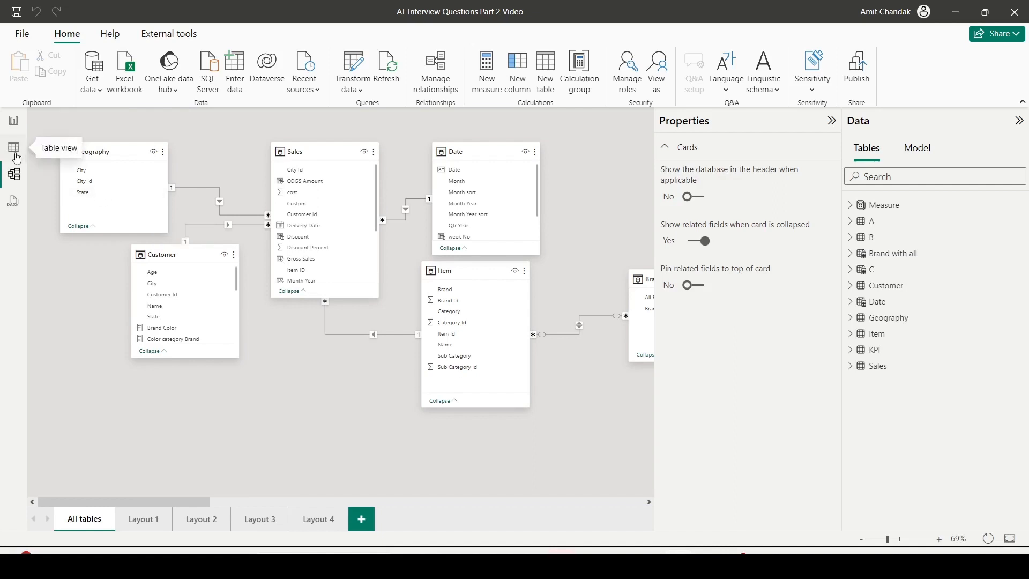
{"action": "mouse_move", "coordinate": [17, 156]}
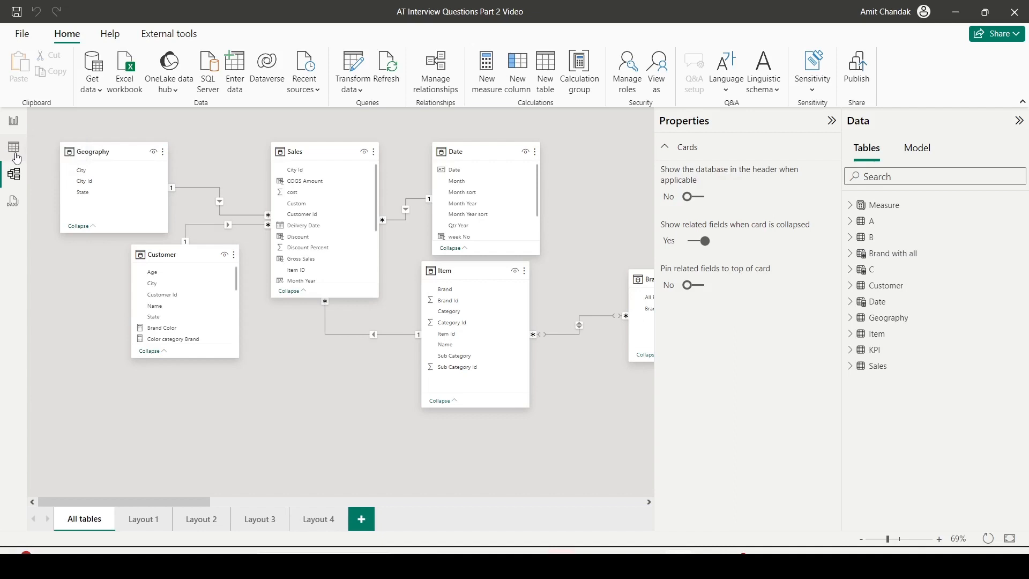
Show the Sales table's 30,000 rows in Table view with its field list expanded in the Data pane
{"action": "left_click", "coordinate": [12, 146]}
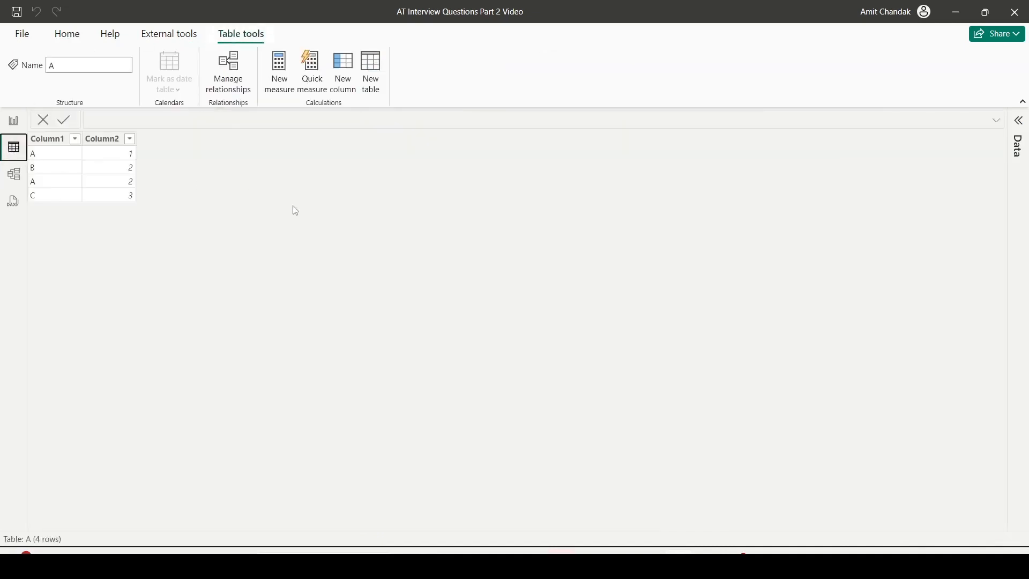
{"action": "left_click", "coordinate": [1018, 120]}
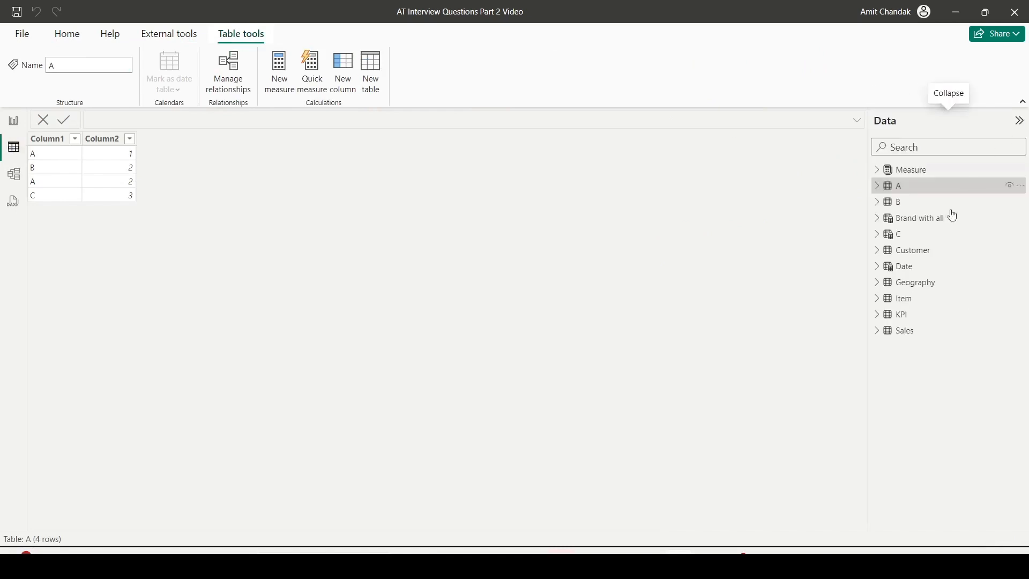
{"action": "left_click", "coordinate": [905, 330]}
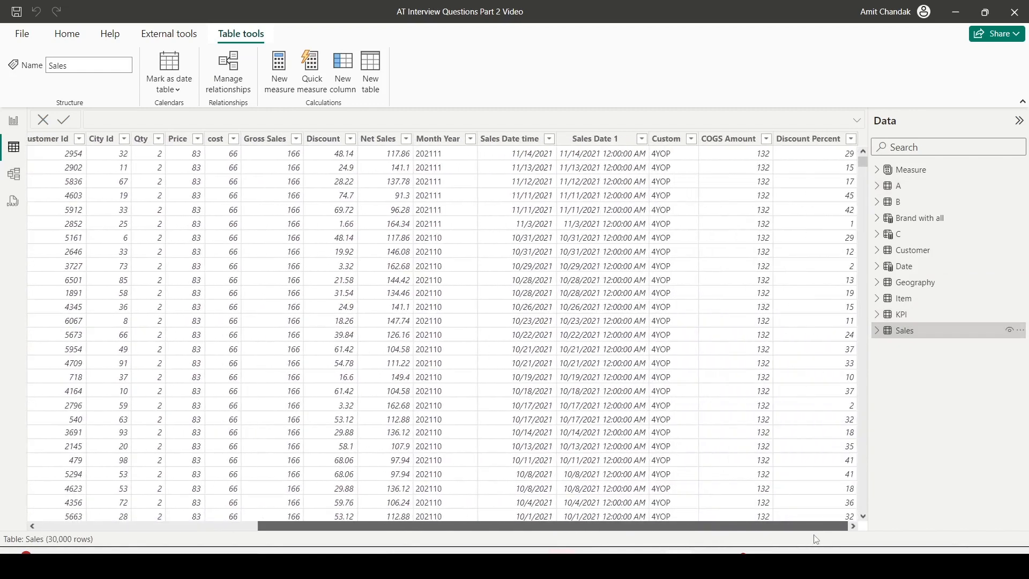
{"action": "left_click", "coordinate": [877, 330]}
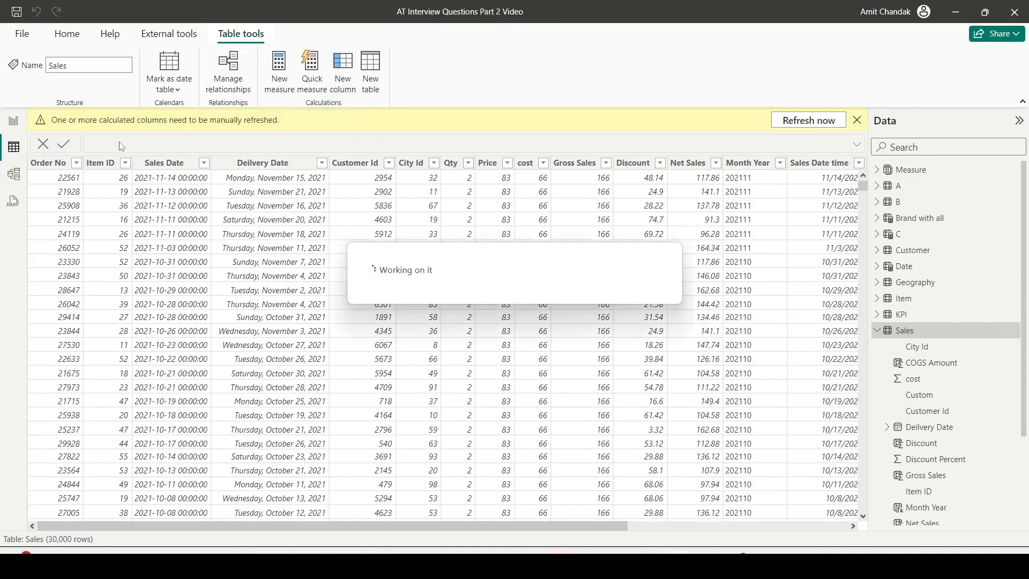
Add a Sales calculated column Brand = RELATED('Item'[Brand])
{"action": "left_click", "coordinate": [343, 64]}
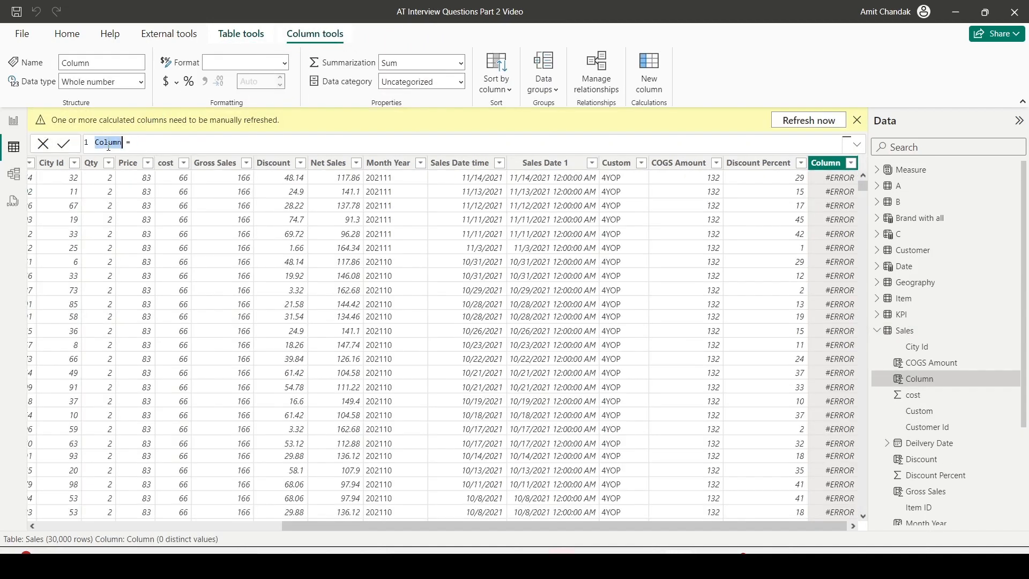
{"action": "type", "text": "Brand = RELATED('Item'[Brand"}
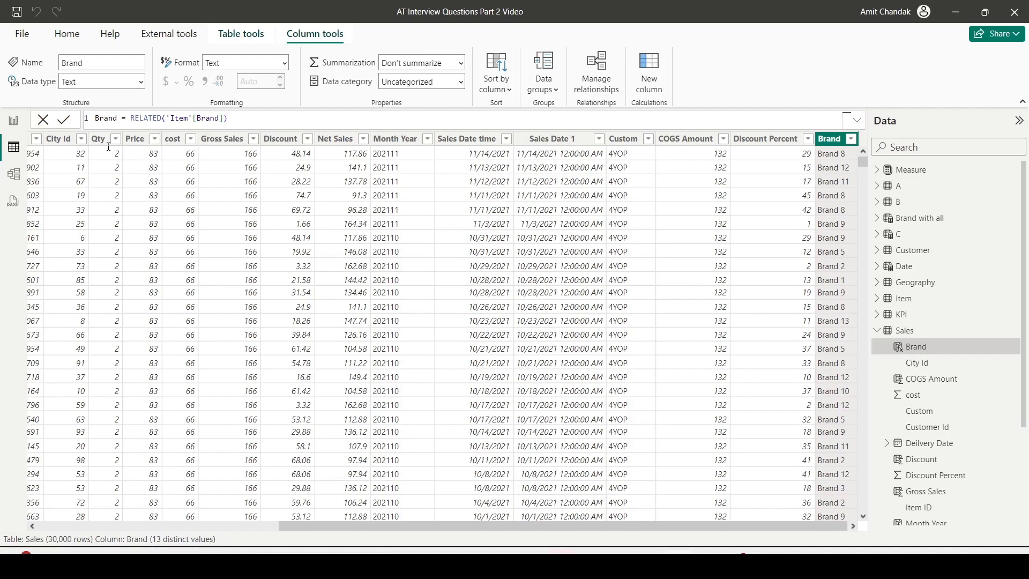
{"action": "mouse_move", "coordinate": [474, 419]}
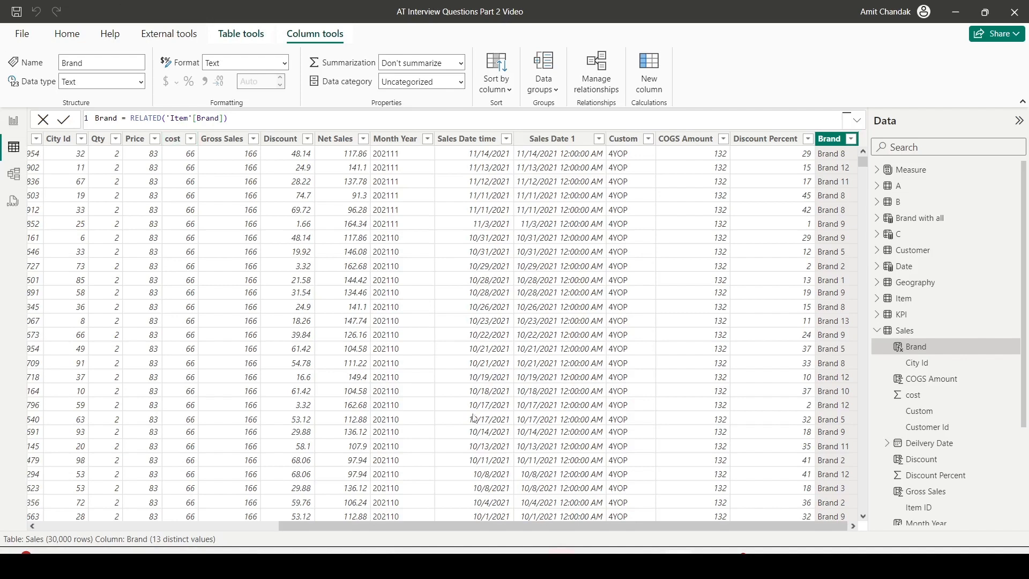
{"action": "mouse_move", "coordinate": [903, 270]}
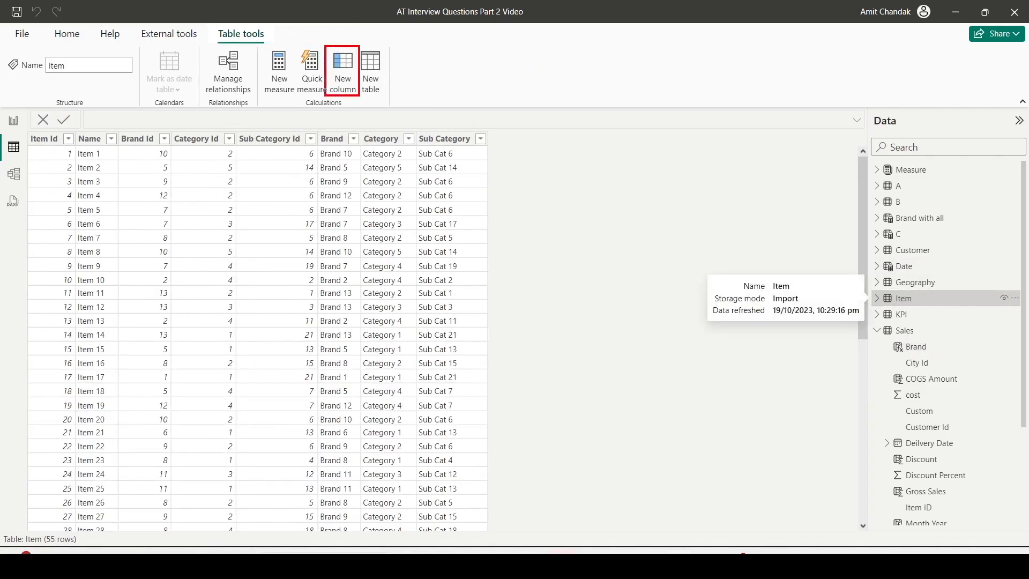
{"action": "mouse_move", "coordinate": [343, 84]}
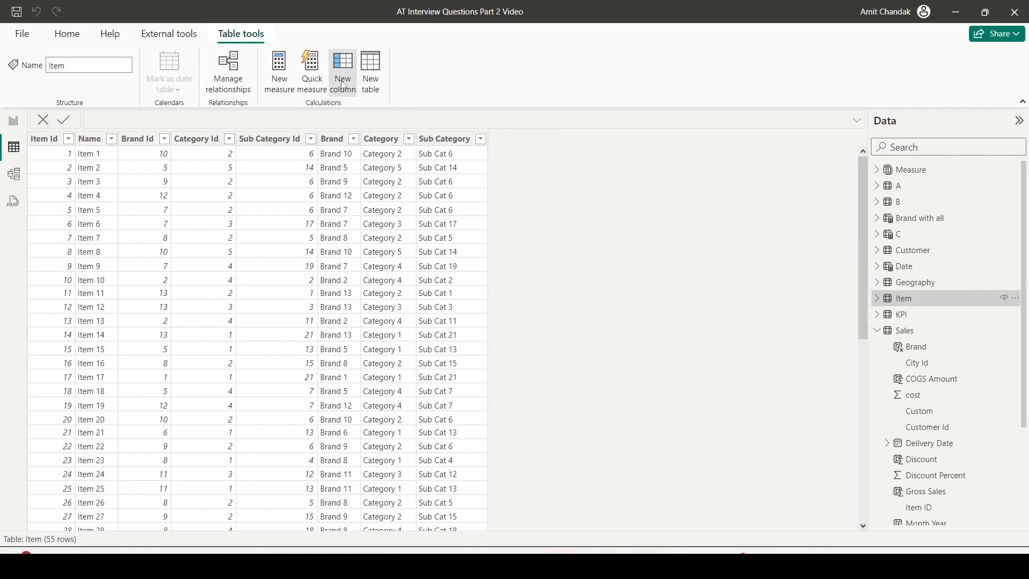
Try RELATED('Brand with all'[Brand]) in a new Item column, then clear the failing formula
{"action": "left_click", "coordinate": [343, 62]}
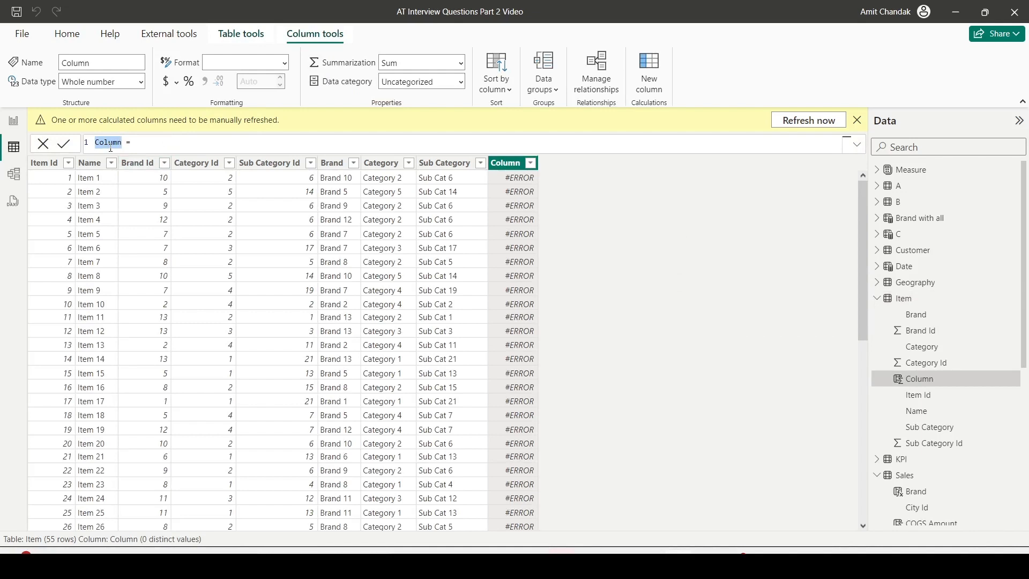
{"action": "type", "text": "re"}
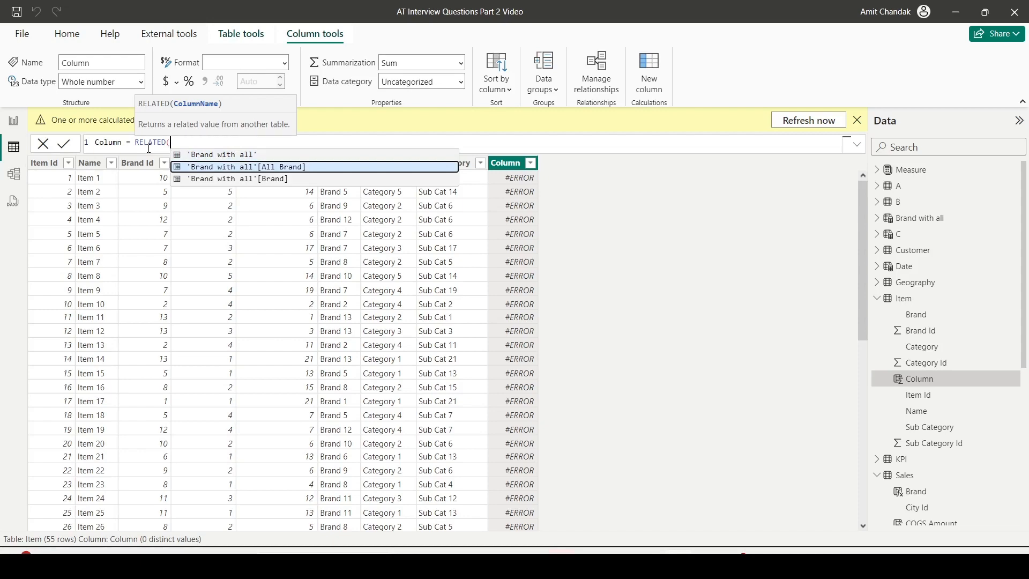
{"action": "left_click", "coordinate": [248, 178]}
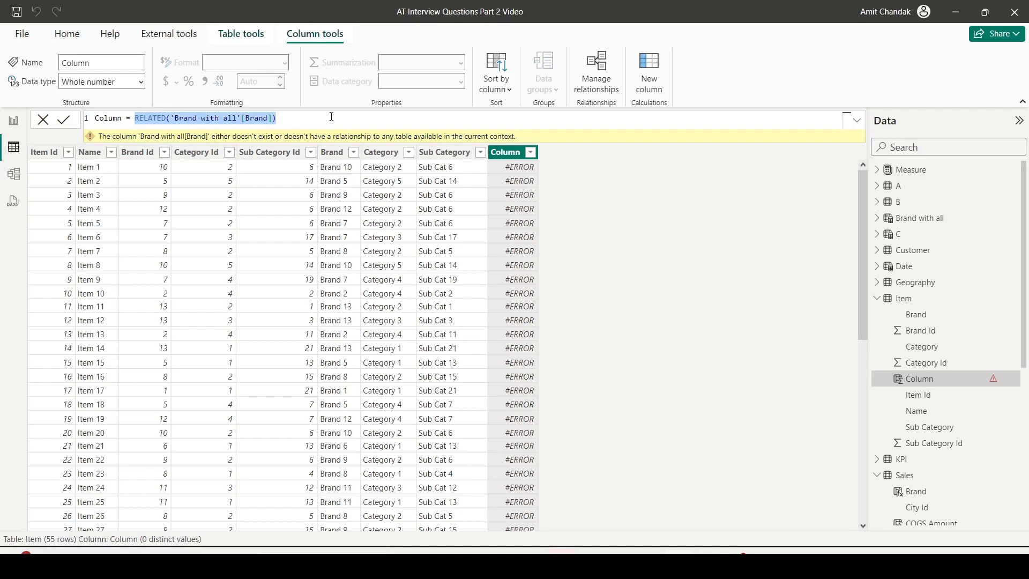
{"action": "key", "text": "Delete"}
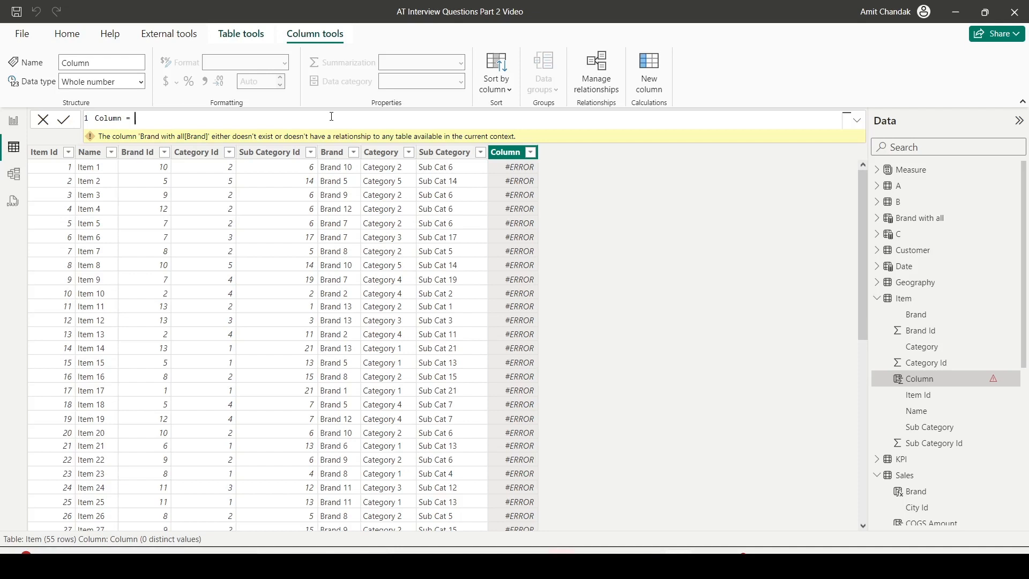
Set Column = SUMX(RELATEDTABLE(Sales), Sales[Qty]) to total each item's related quantities
{"action": "type", "text": "Sumx"}
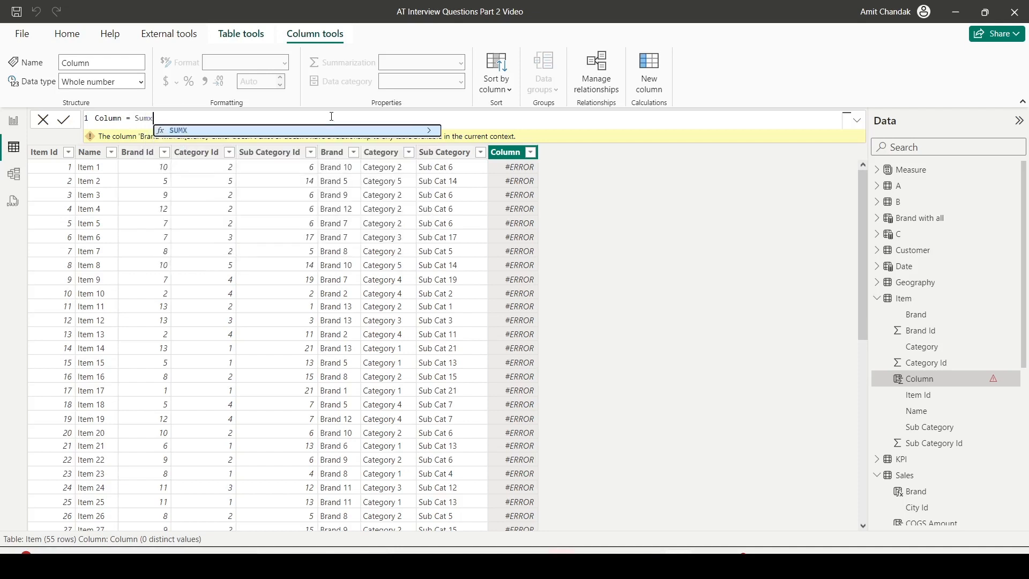
{"action": "type", "text": "("}
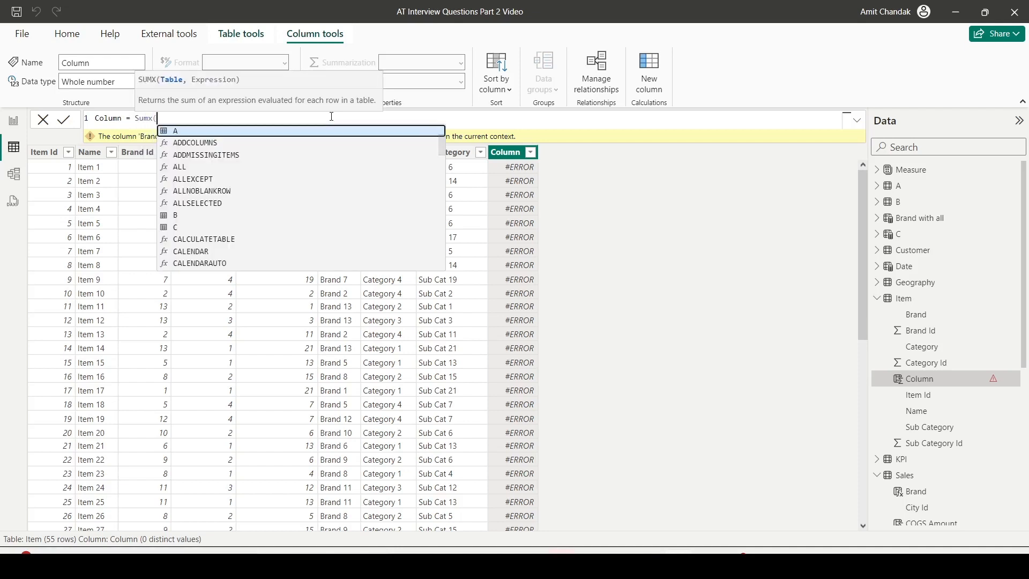
{"action": "type", "text": "Rea"}
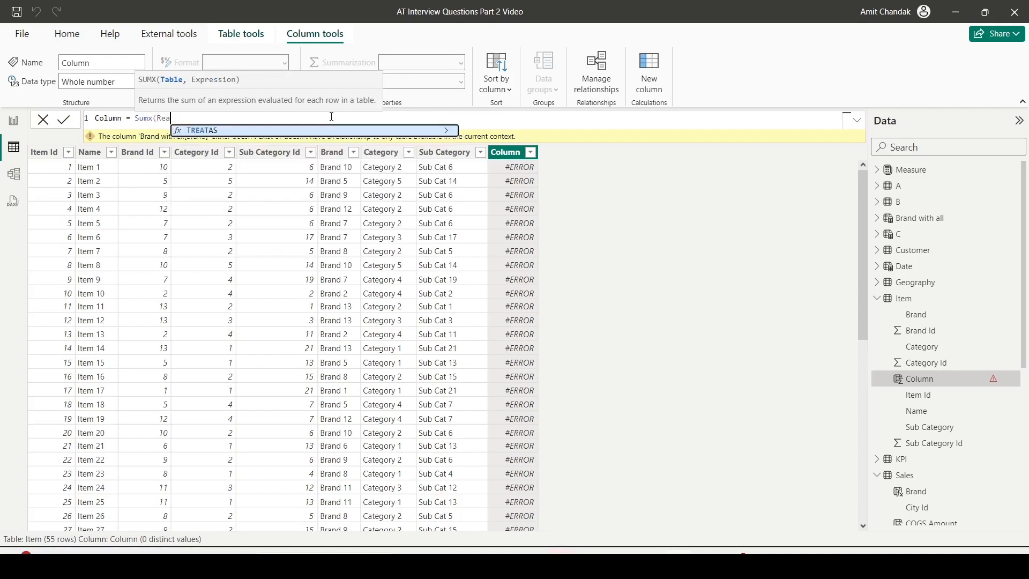
{"action": "type", "text": "RELATEDTABLE(Sales"}
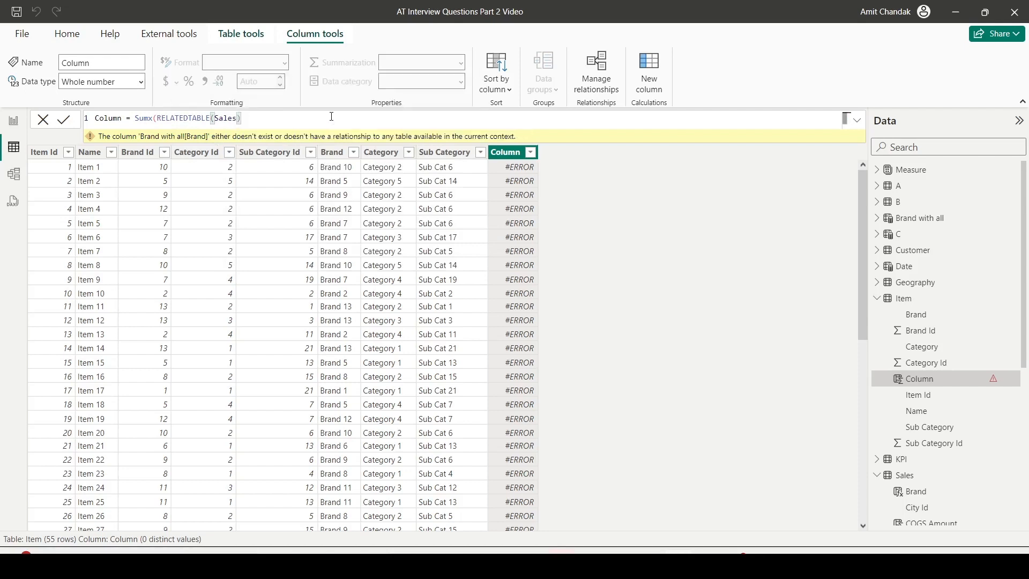
{"action": "type", "text": ","}
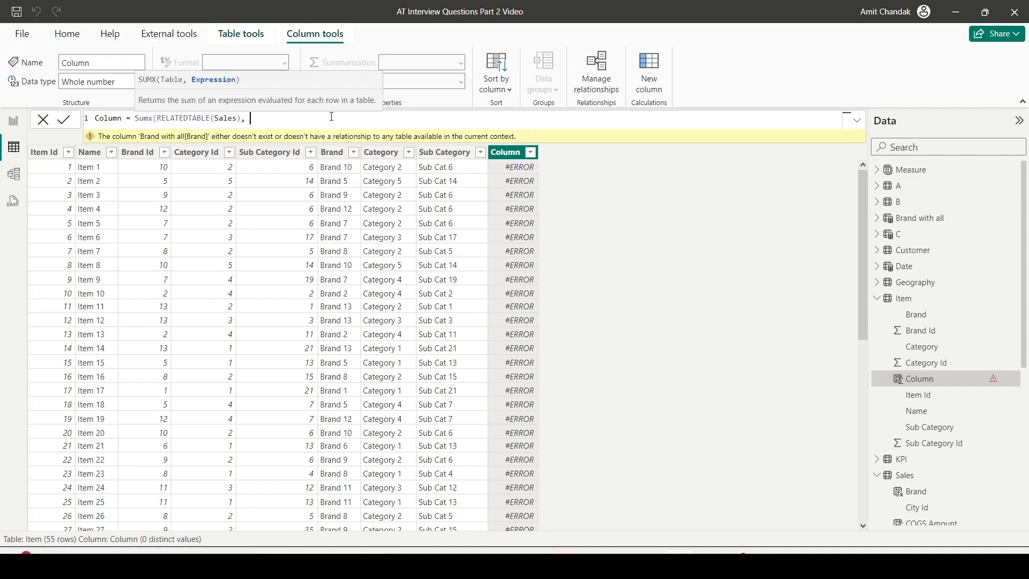
{"action": "type", "text": "Qty]"}
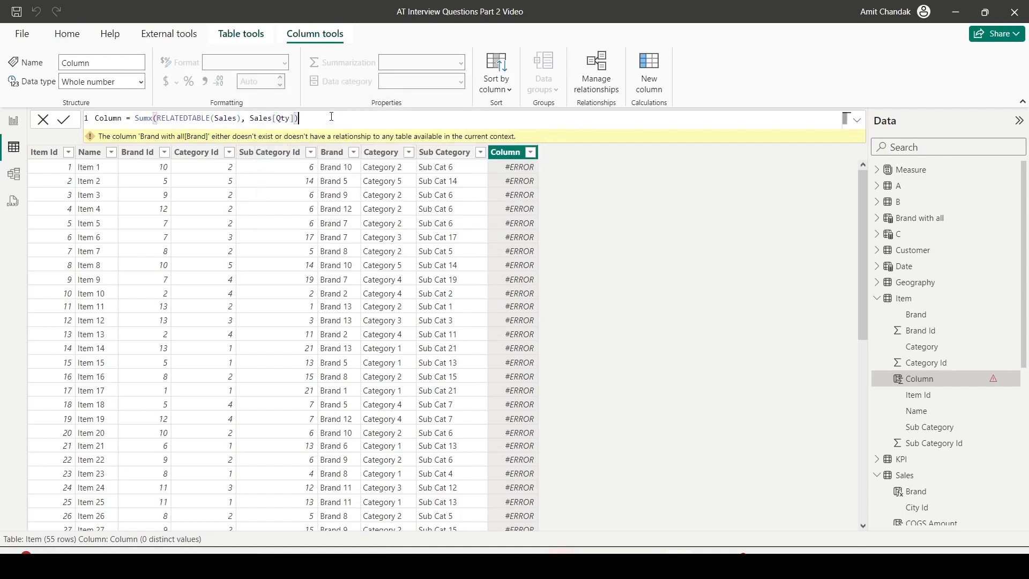
{"action": "left_click", "coordinate": [71, 120]}
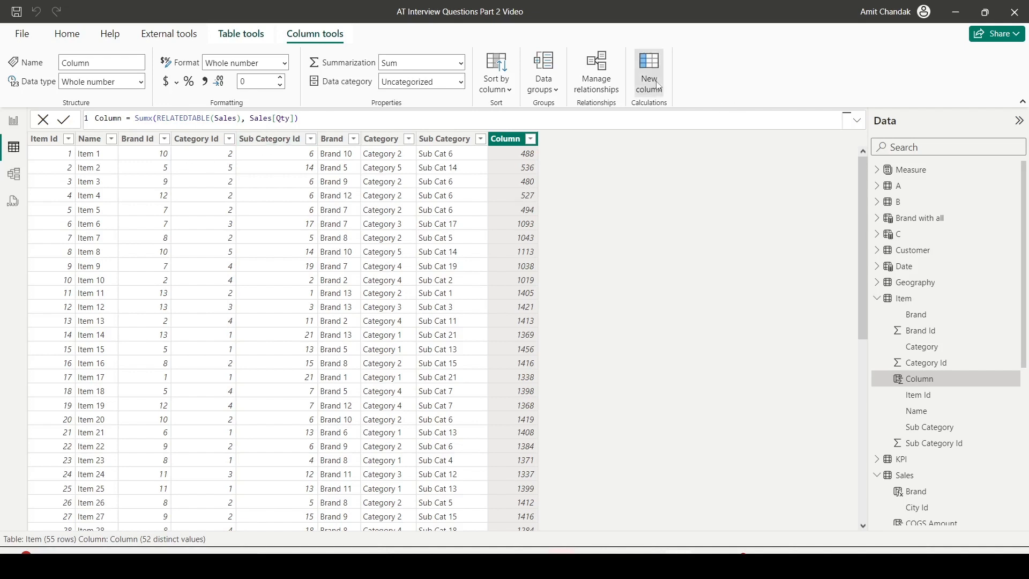
Add Column 2 = SUM(Sales[Qty]) giving 49913 on every row, and compare it with Column's formula
{"action": "left_click", "coordinate": [649, 62]}
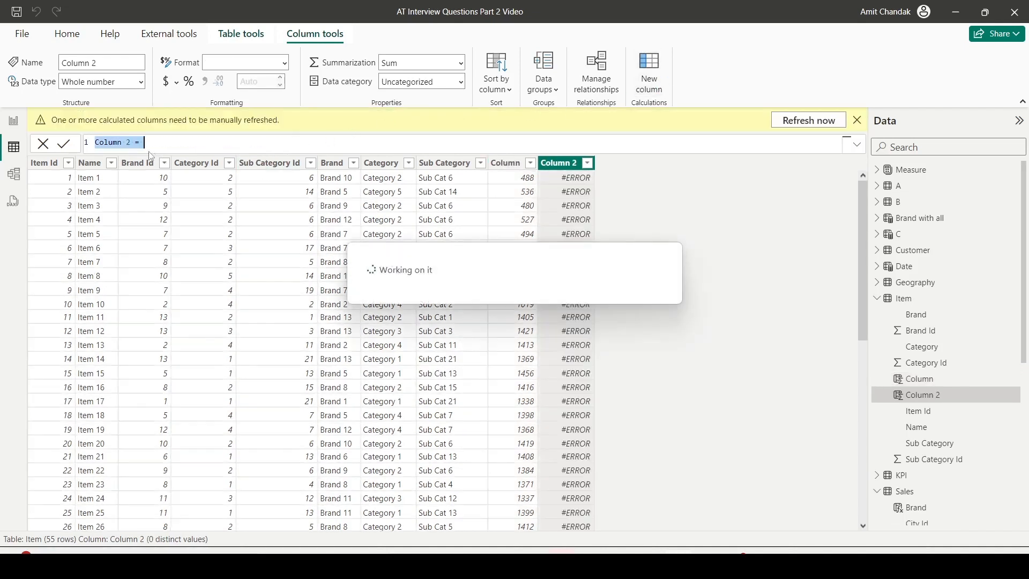
{"action": "type", "text": "Sum(Sales[Qty"}
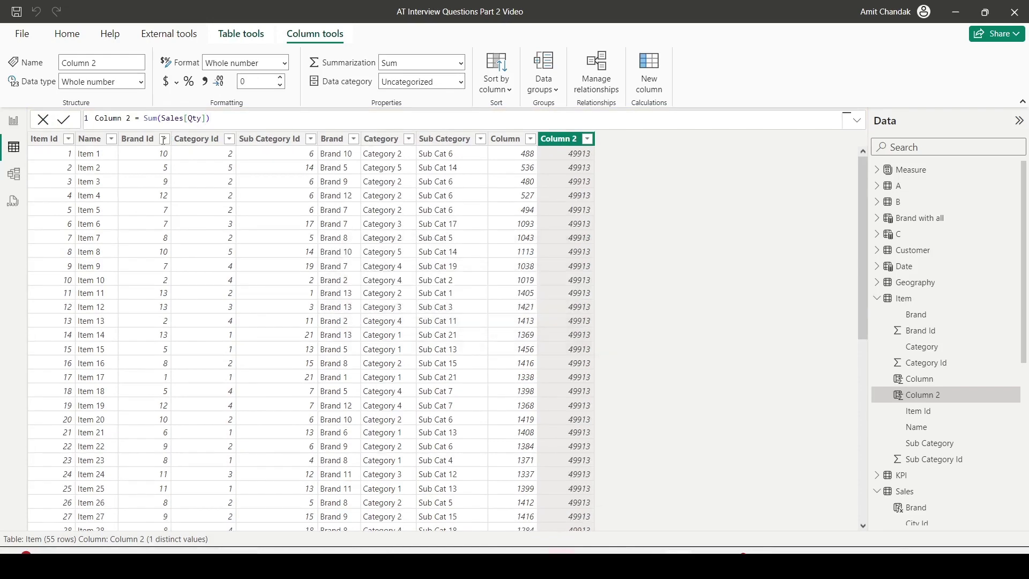
{"action": "mouse_move", "coordinate": [562, 152]}
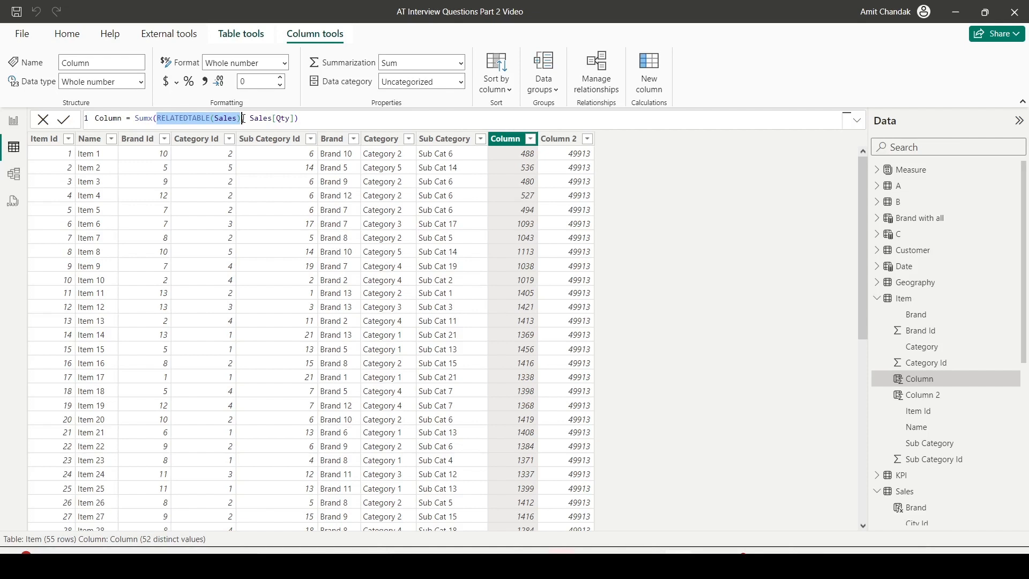
{"action": "left_click", "coordinate": [559, 138]}
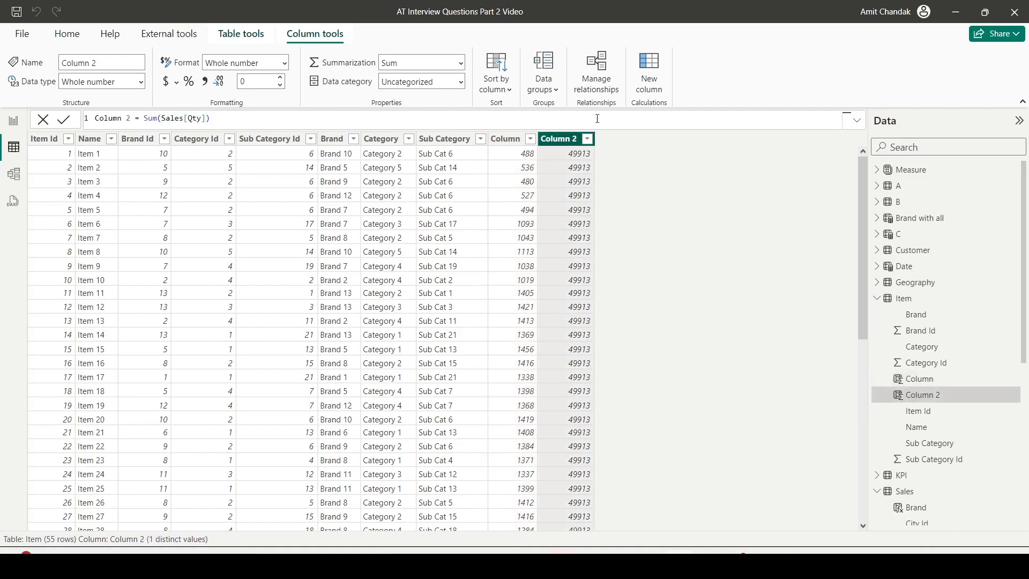
{"action": "left_click", "coordinate": [650, 65]}
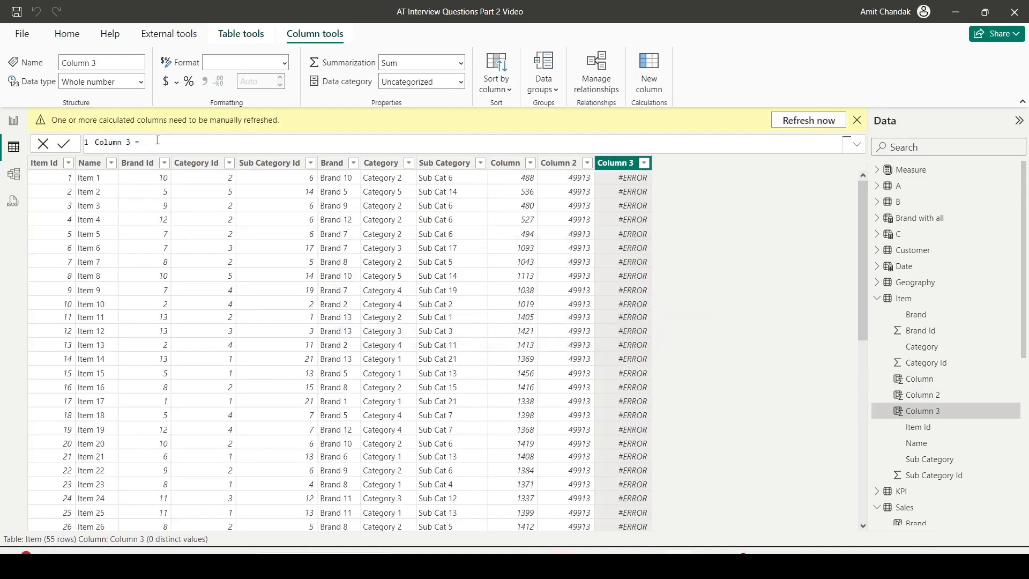
Set Column 3 = CONCATENATEX(RELATEDTABLE('Brand with all'), 'Brand with all'[All Brand], ", ")
{"action": "type", "text": "Con"}
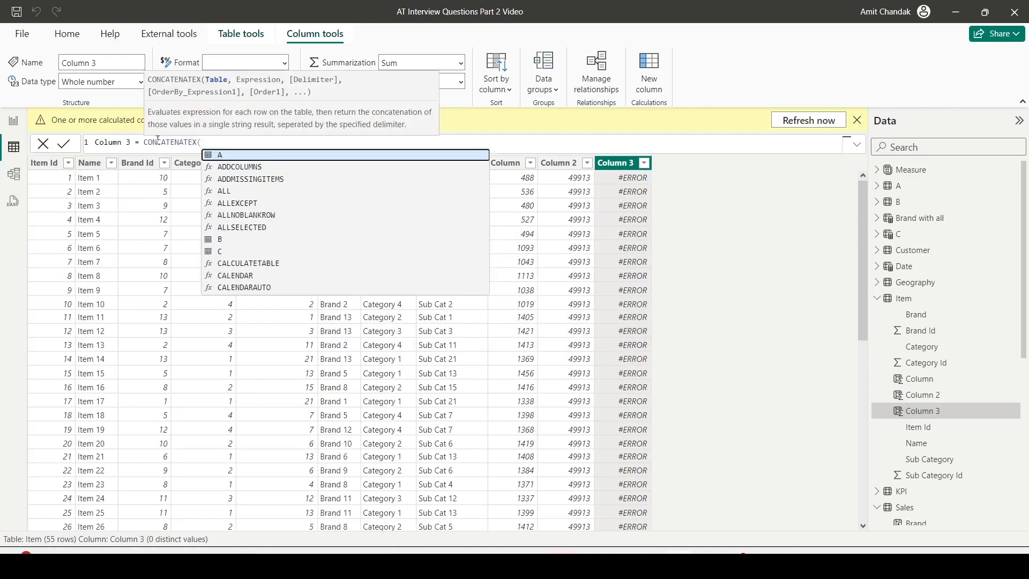
{"action": "type", "text": "Rea"}
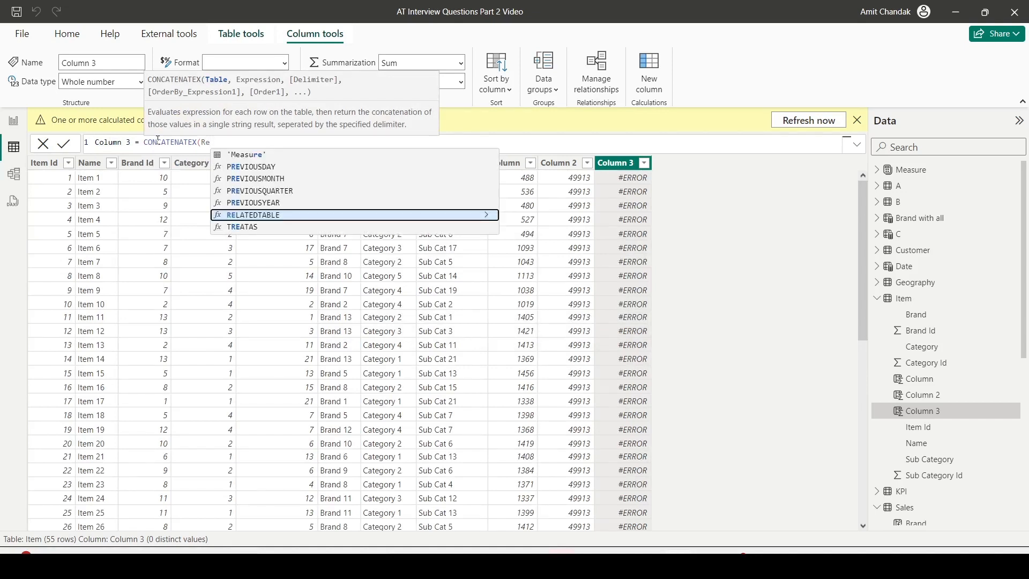
{"action": "left_click", "coordinate": [253, 215]}
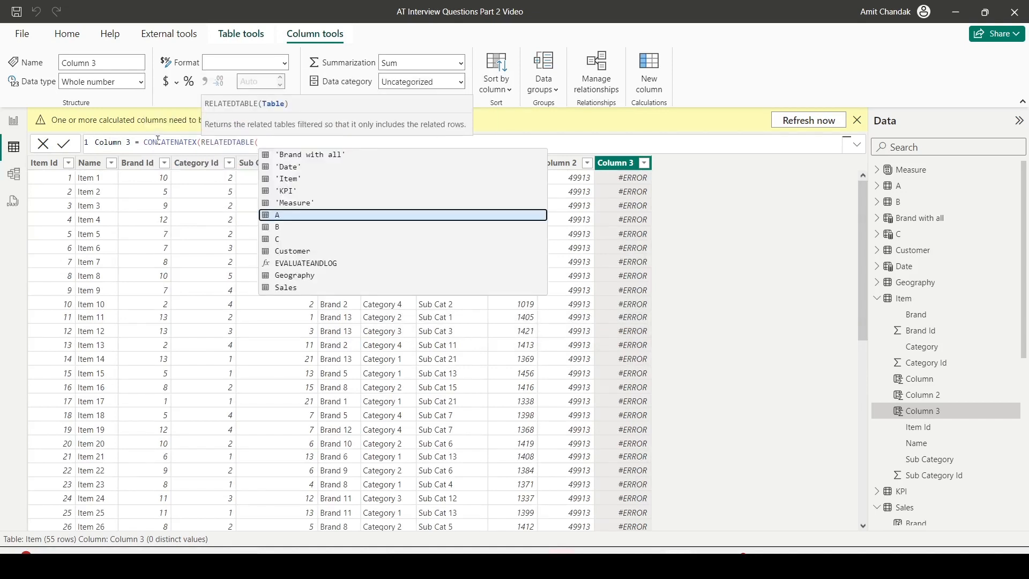
{"action": "type", "text": "Brand with all')"}
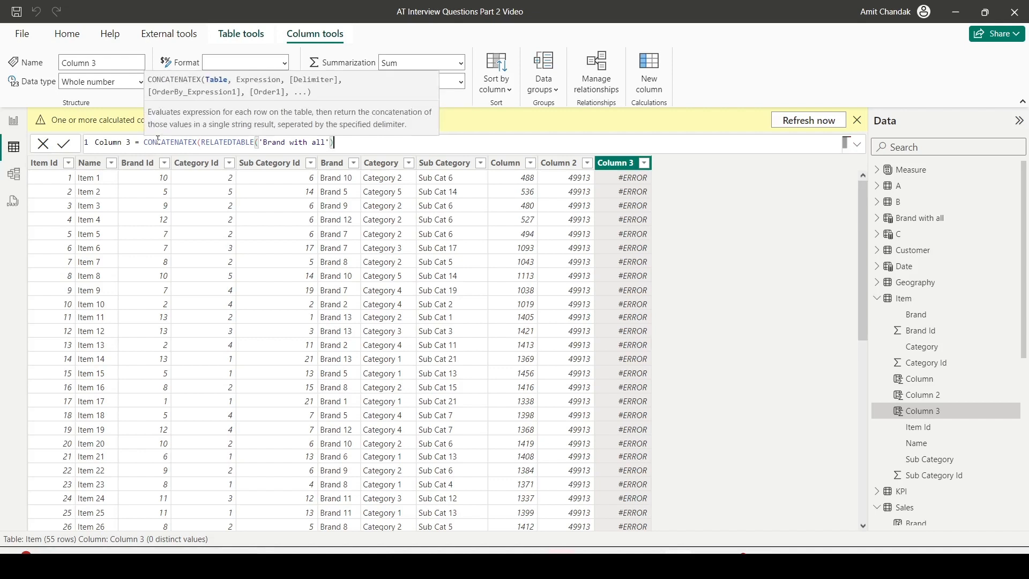
{"action": "type", "text": ", Bra"}
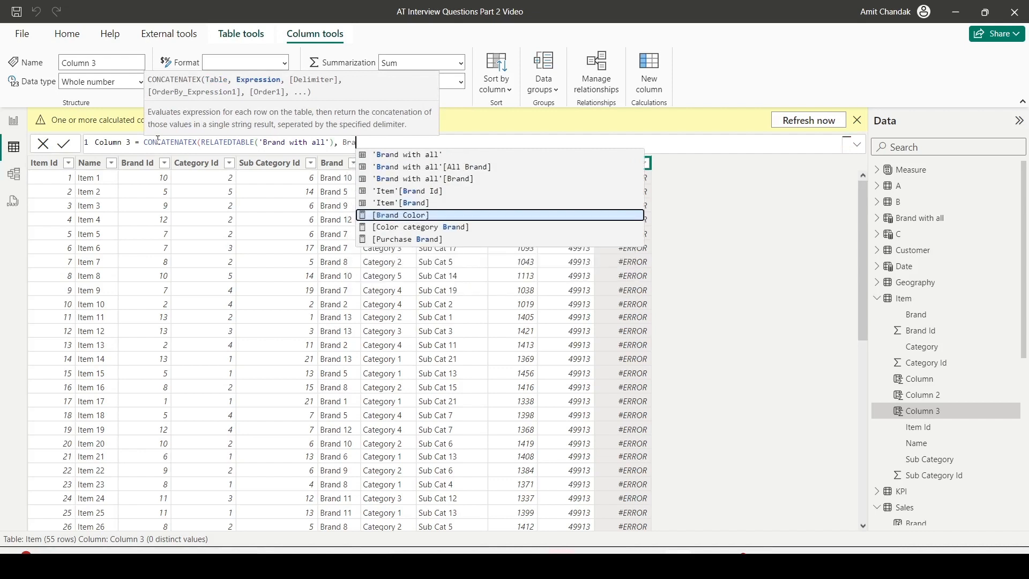
{"action": "left_click", "coordinate": [422, 166]}
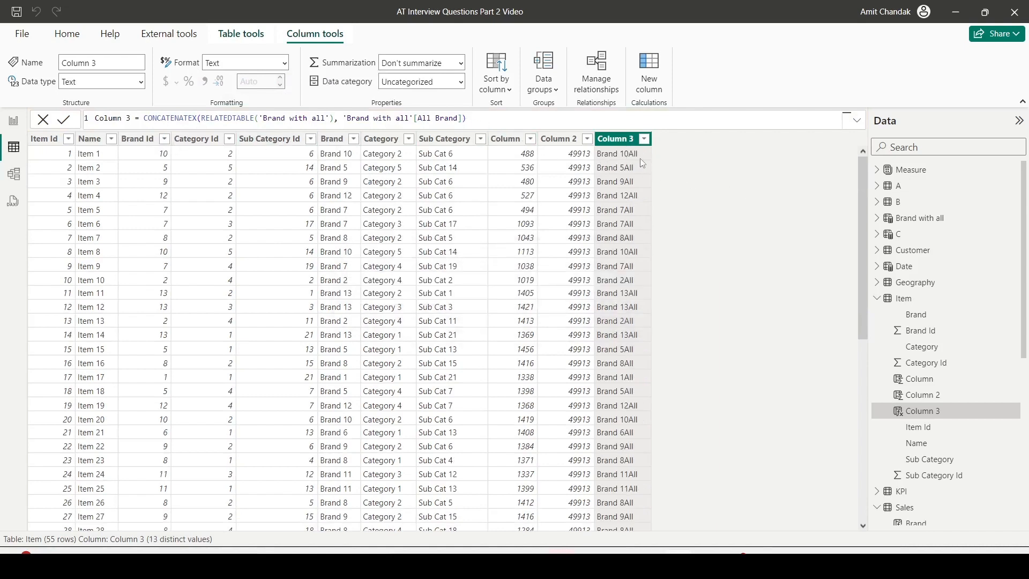
{"action": "mouse_move", "coordinate": [625, 163]}
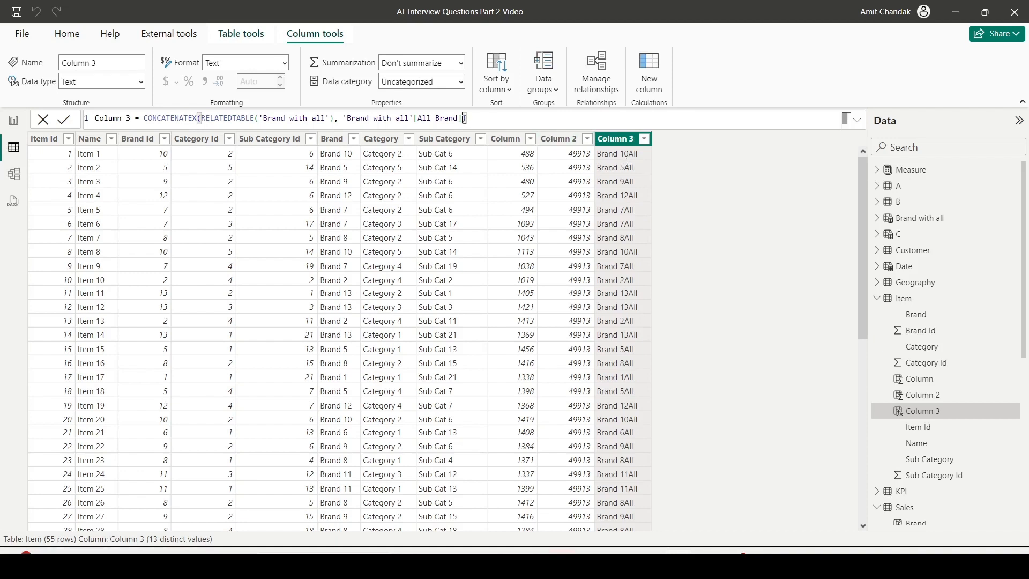
{"action": "type", "text": ", \"\""}
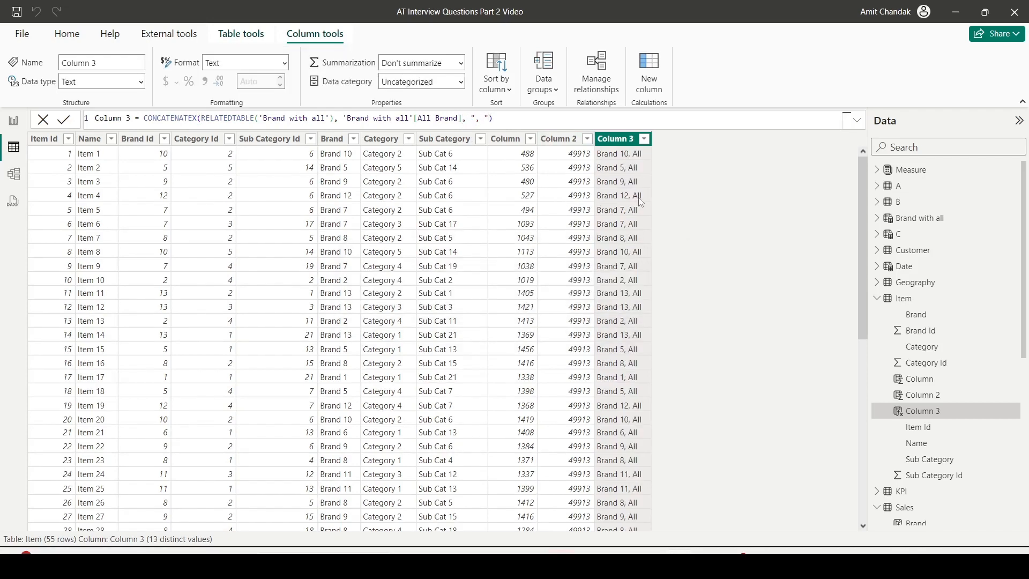
{"action": "mouse_move", "coordinate": [638, 202]}
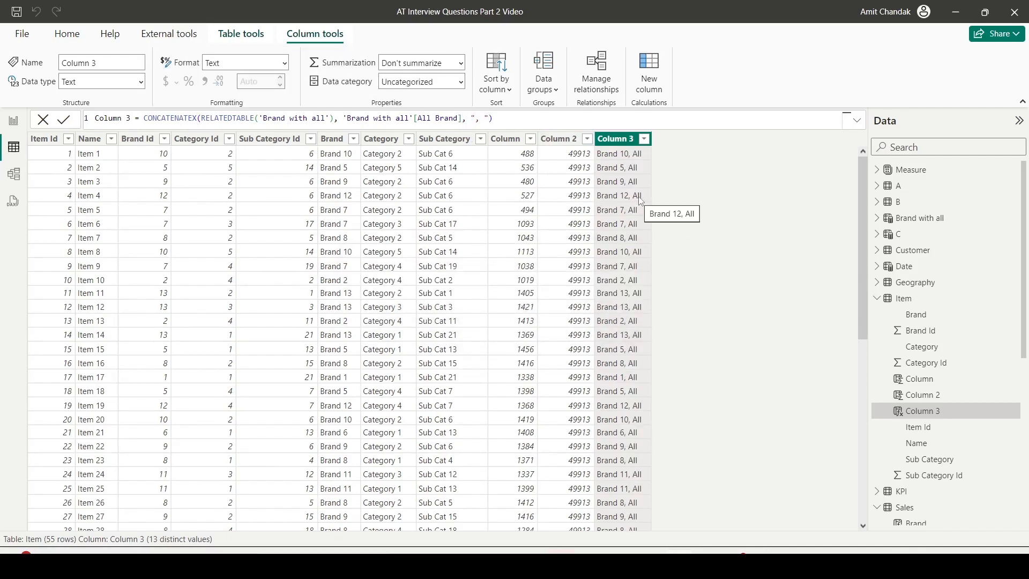